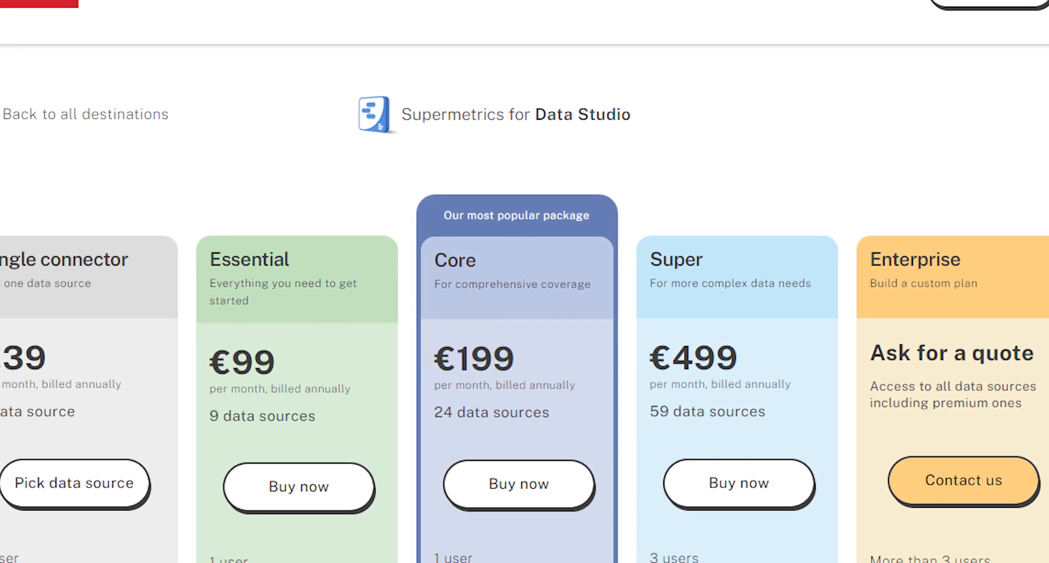
Scroll the Supermetrics for Data Studio pricing page before moving to the Facebook insights report
scroll("up", 3)
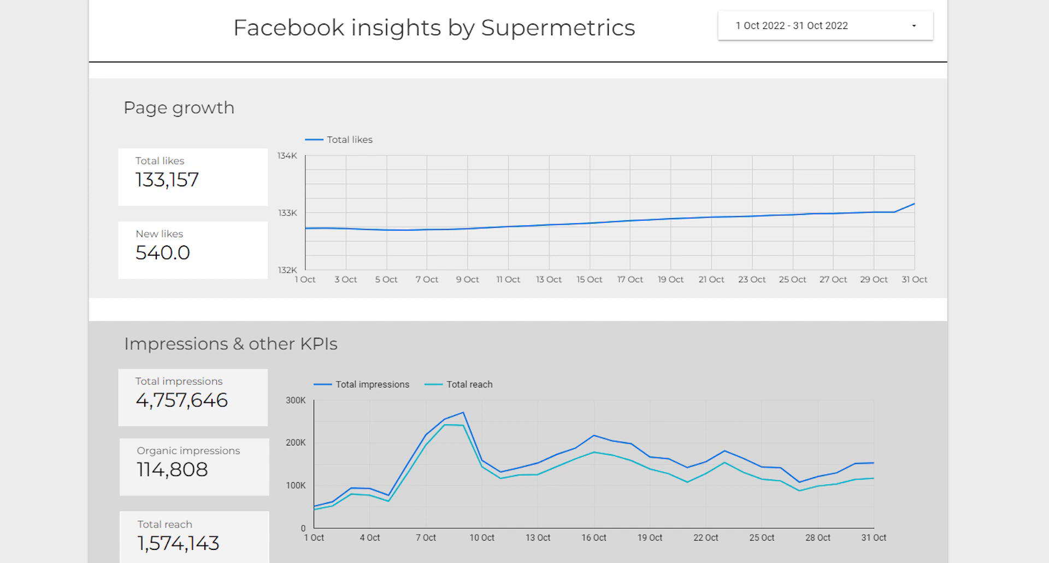
scroll("down", 3)
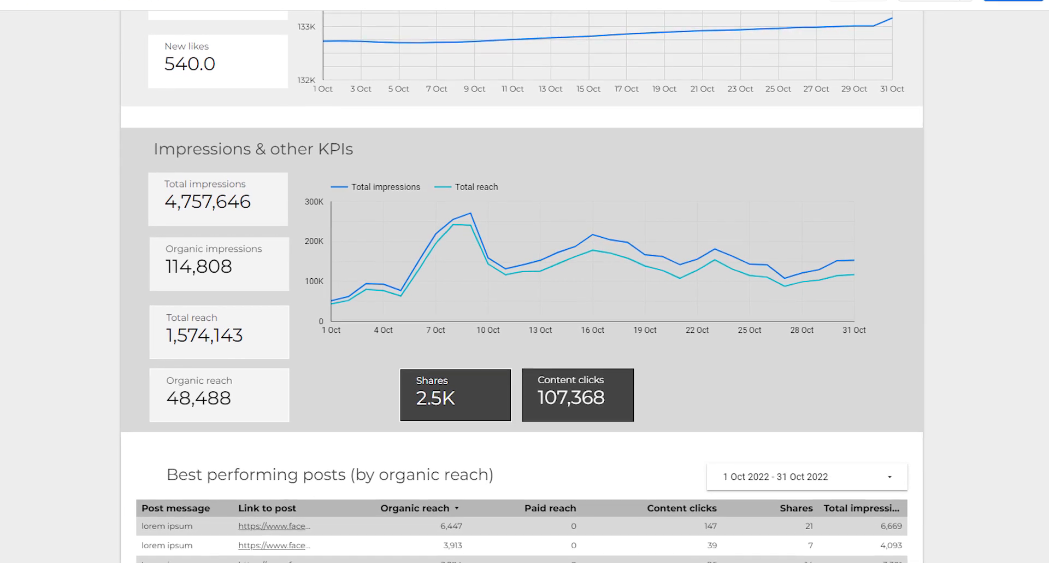
scroll("down", 3)
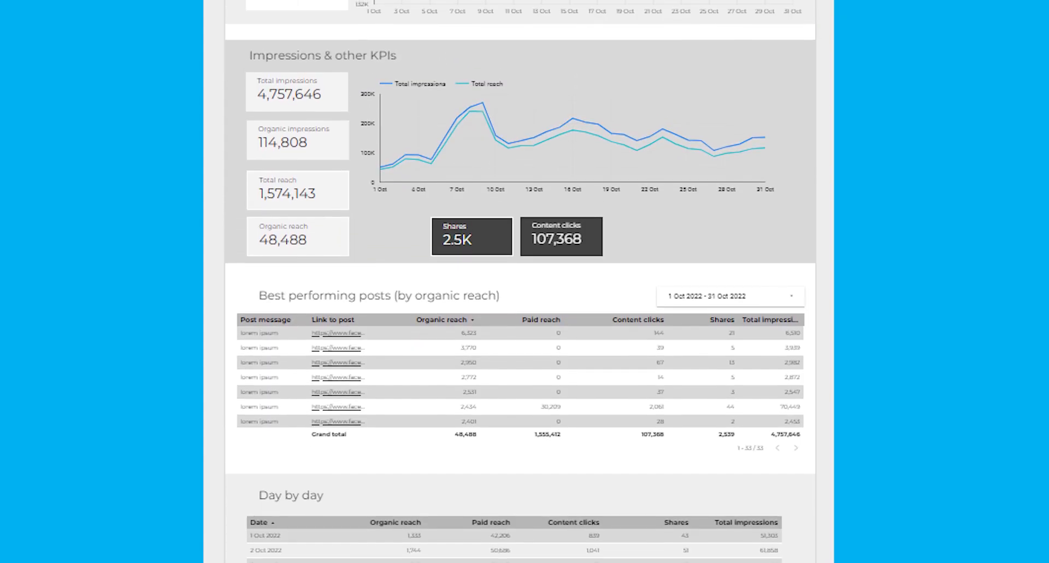
scroll("up", 3)
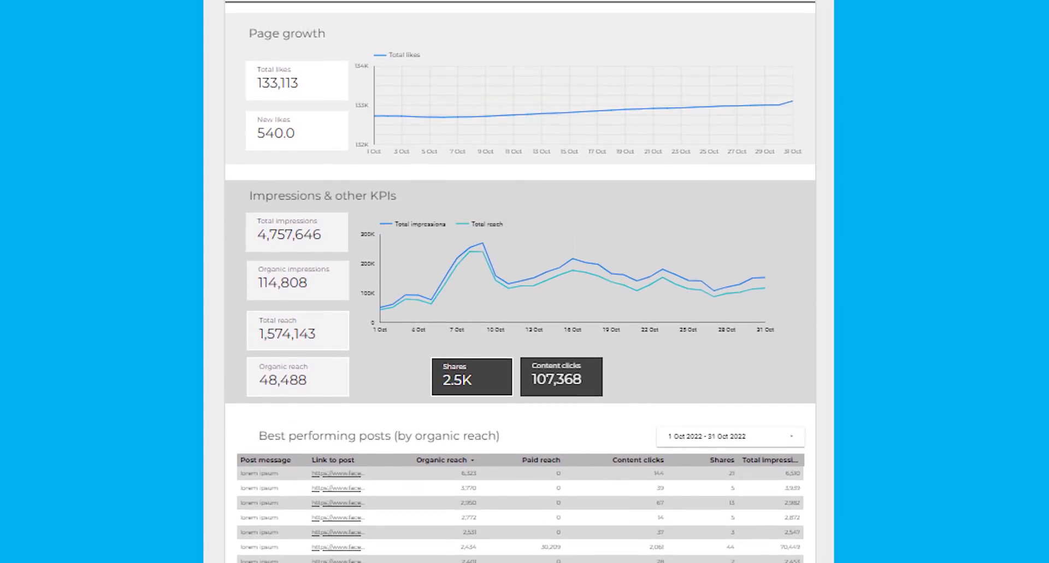
scroll("up", 3)
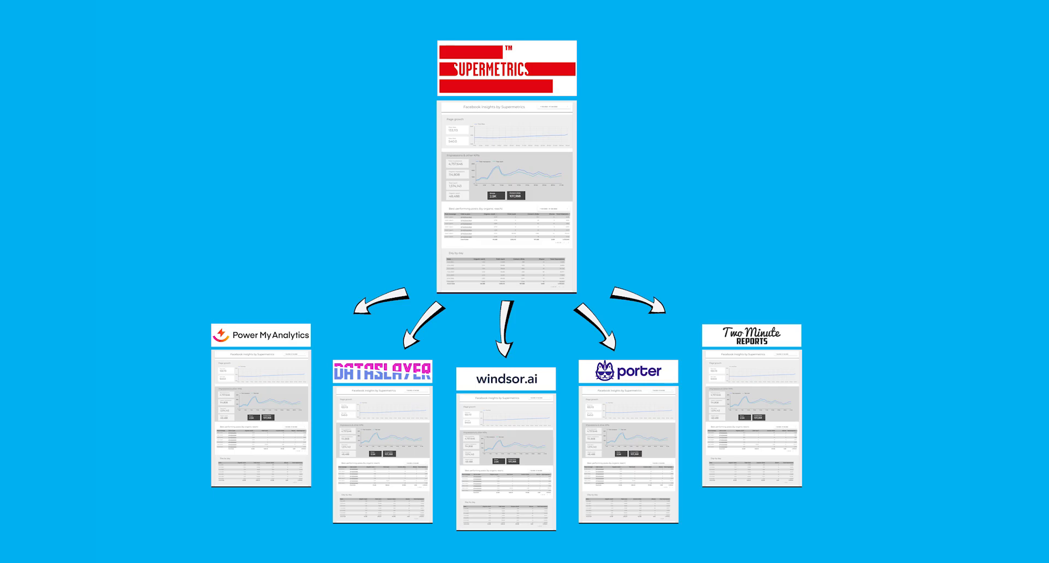
scroll("down", 3)
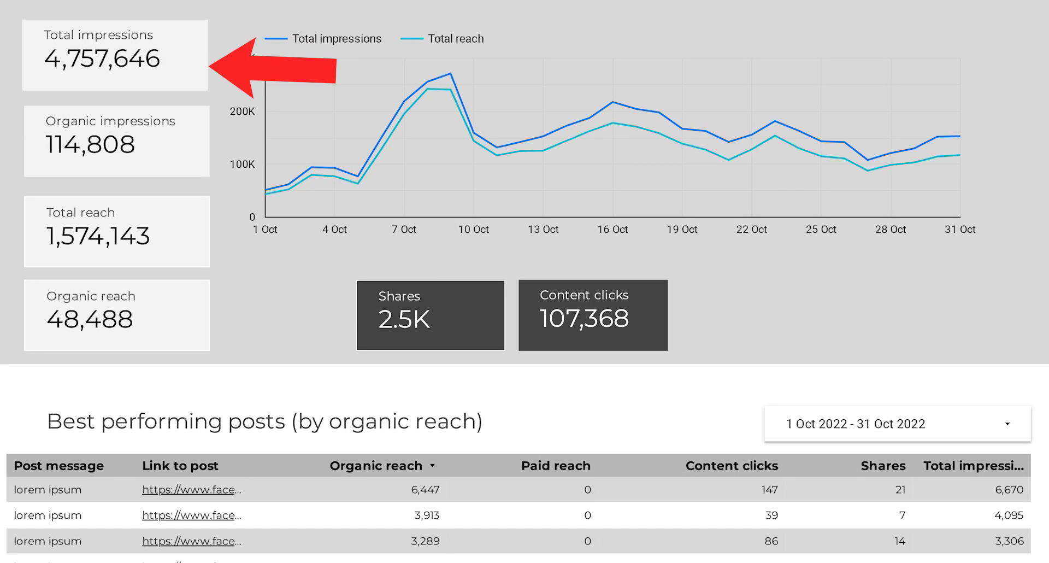
Scroll through the report's tables before editing it for 1–30 September 2022
scroll("down", 3)
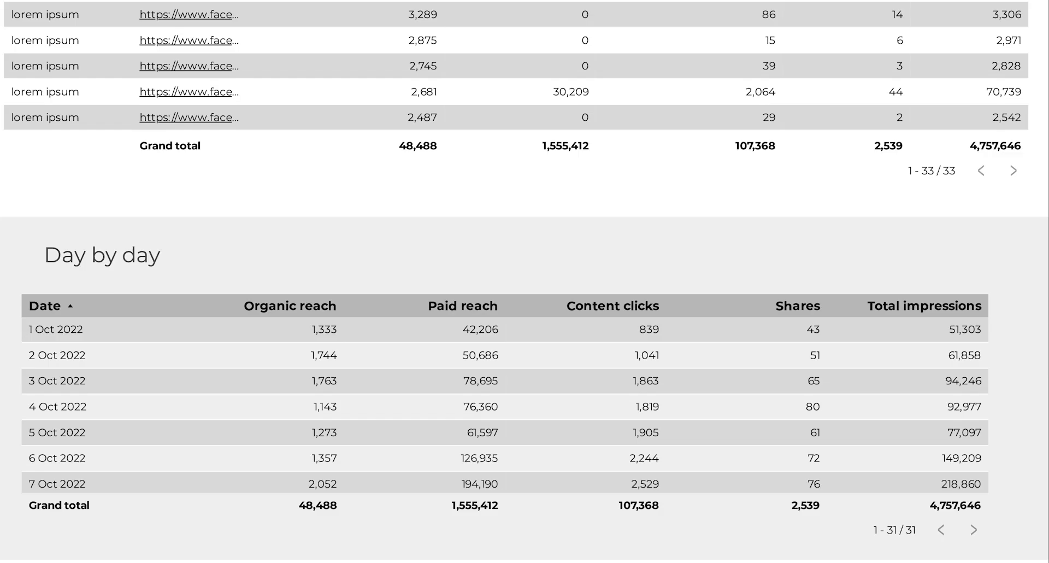
scroll("up", 3)
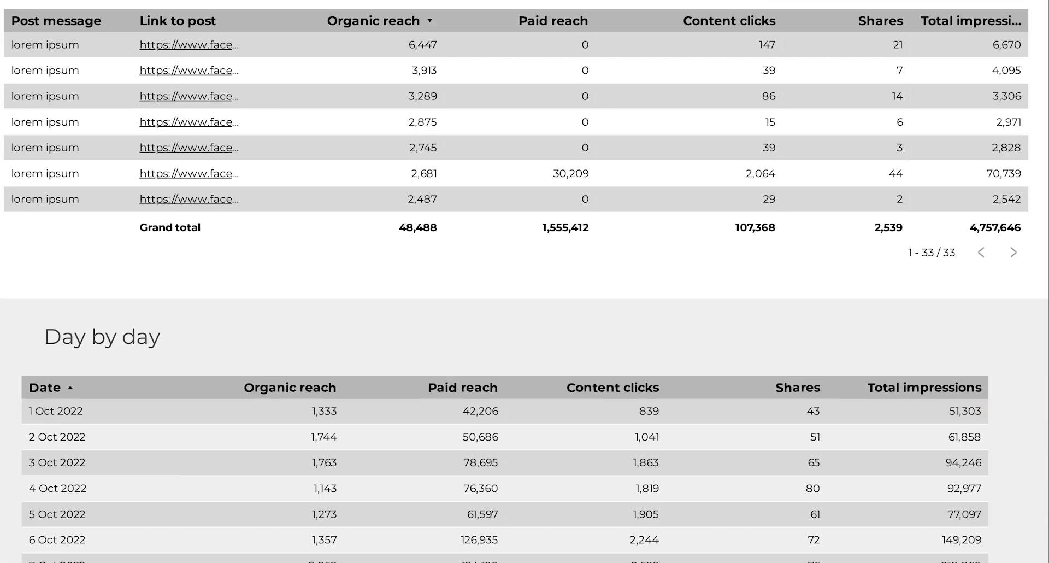
scroll("up", 3)
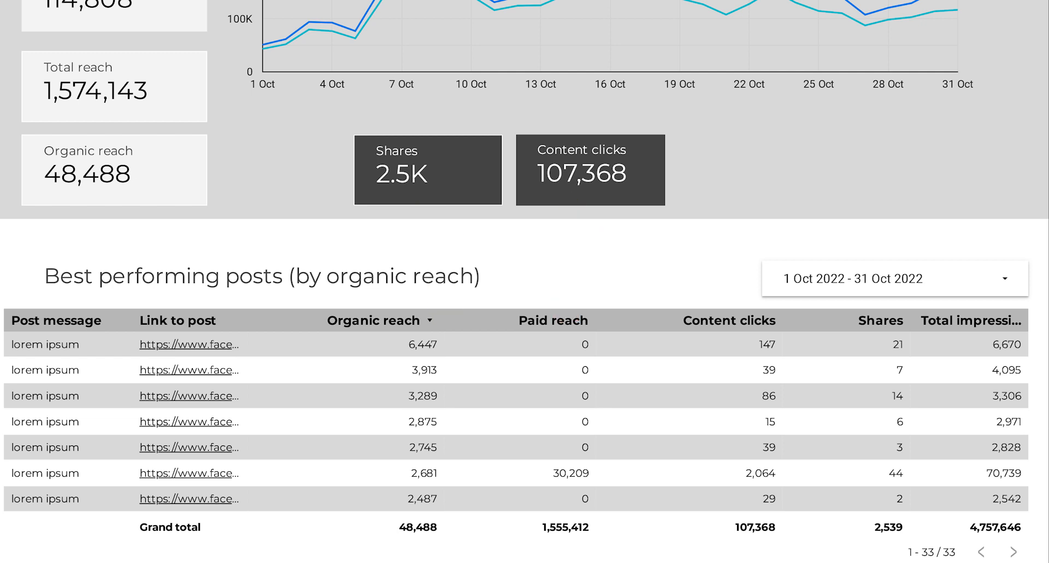
scroll("down", 3)
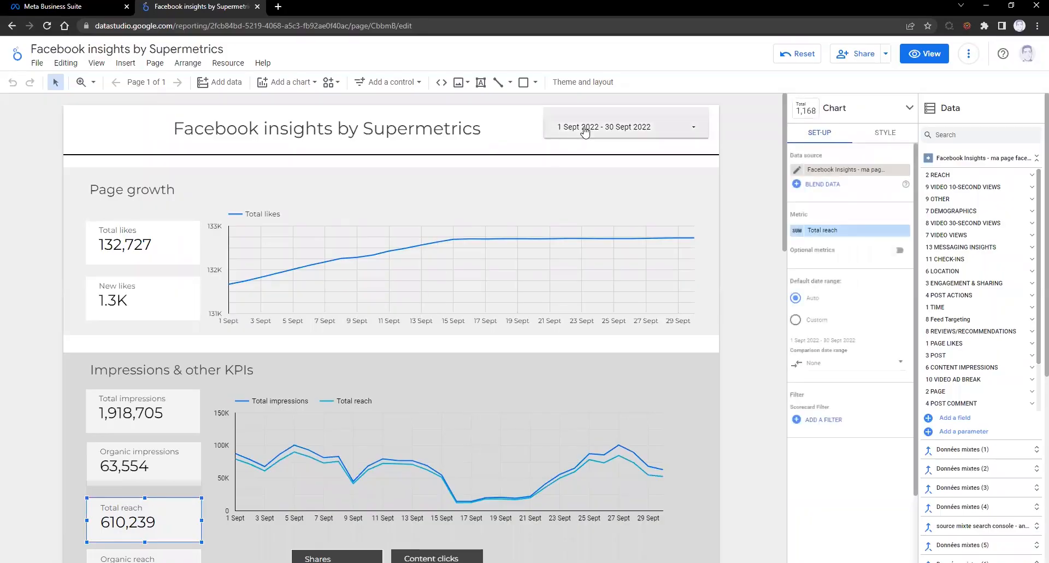
Check the fixed 1–30 September 2022 date range, then move to Meta Business Suite insights
left_click(604, 126)
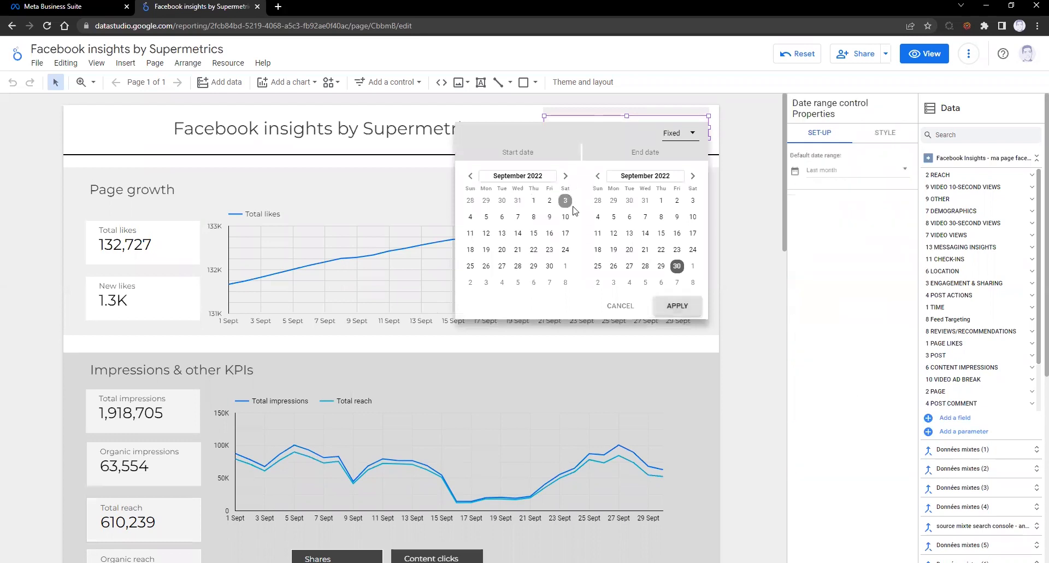
left_click(677, 306)
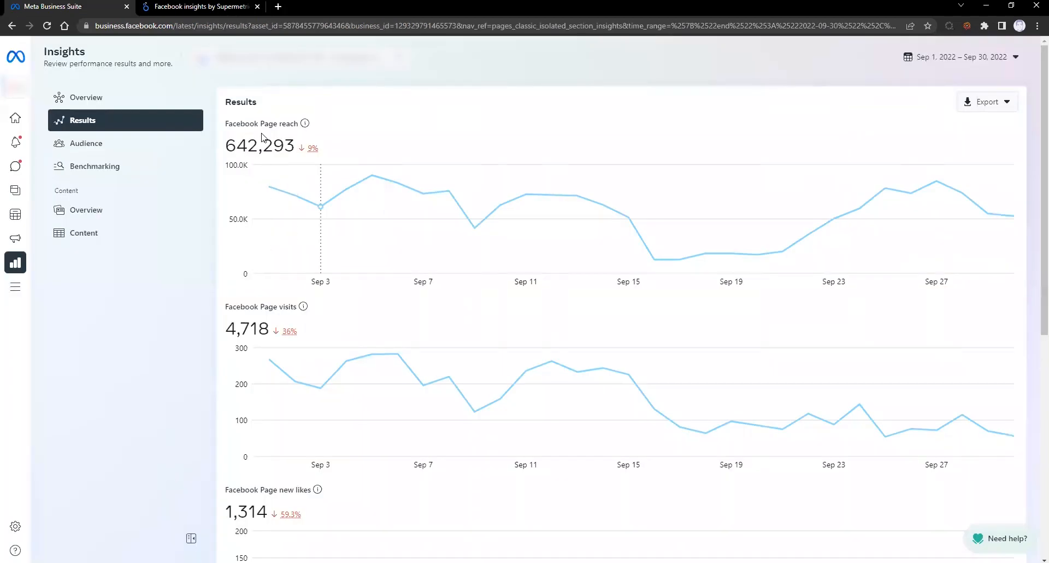
Switch from Meta Business Suite to the Comparatif - PMA2 Data Studio report
left_click(324, 7)
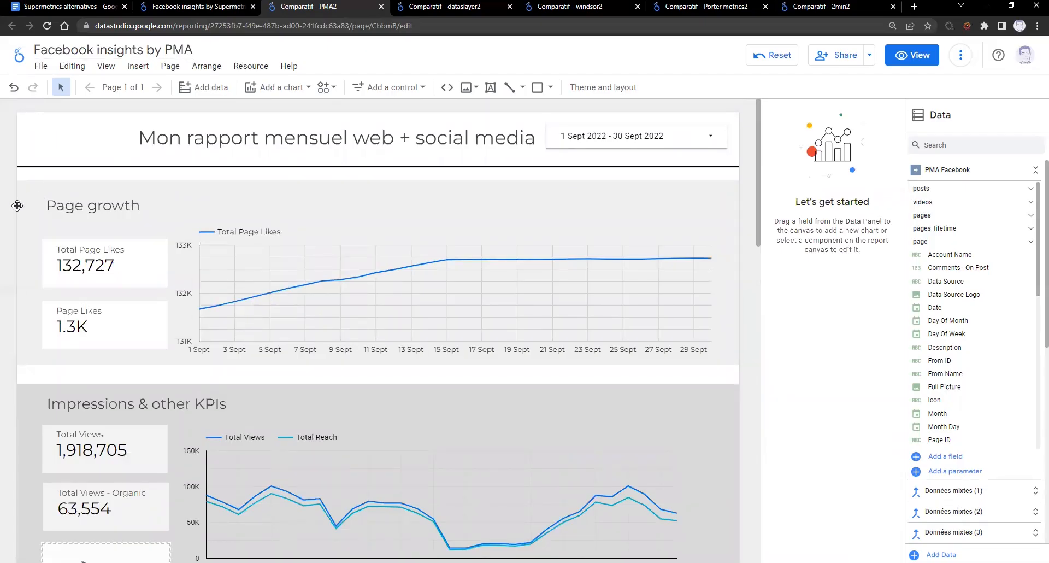
Reveal and dismiss the connector error behind the broken PMA scorecard
scroll("down", 3)
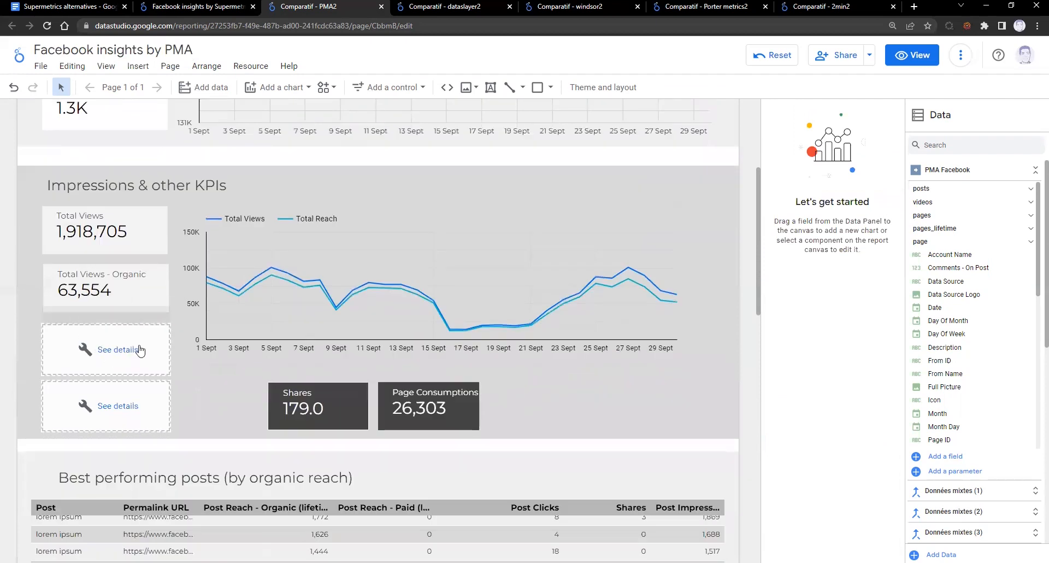
left_click(117, 350)
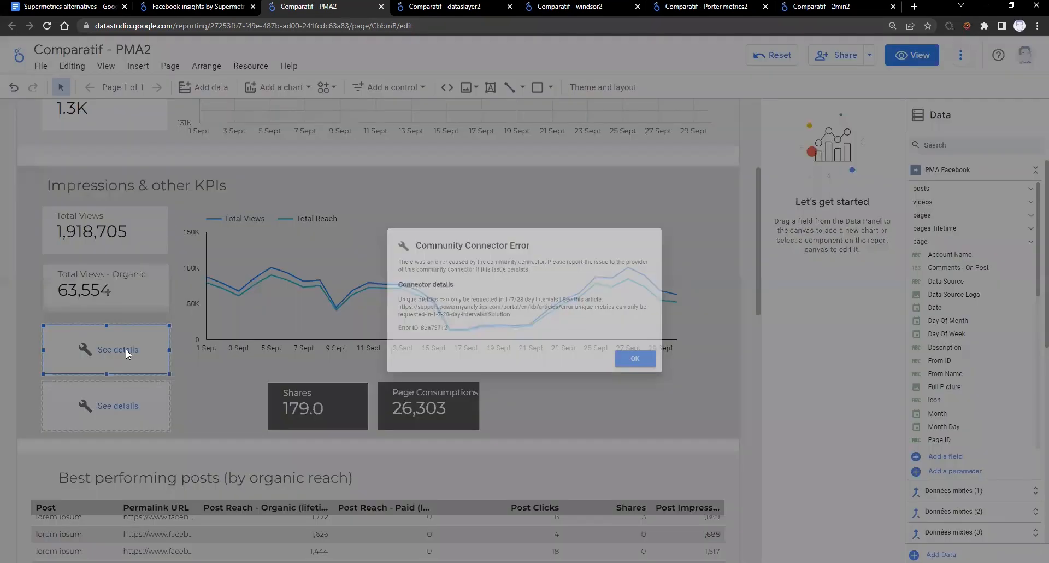
left_click(634, 359)
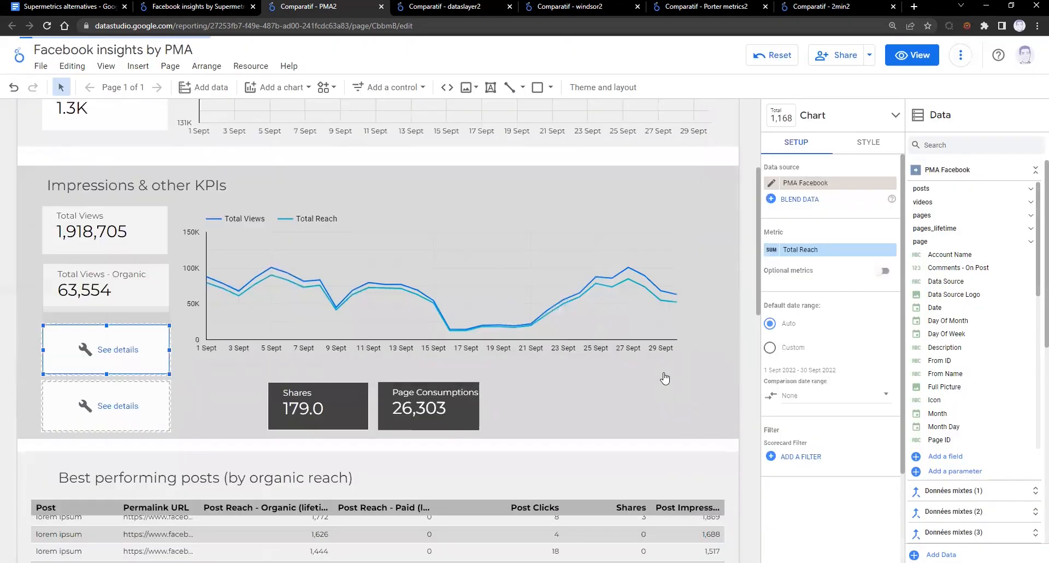
scroll("up", 3)
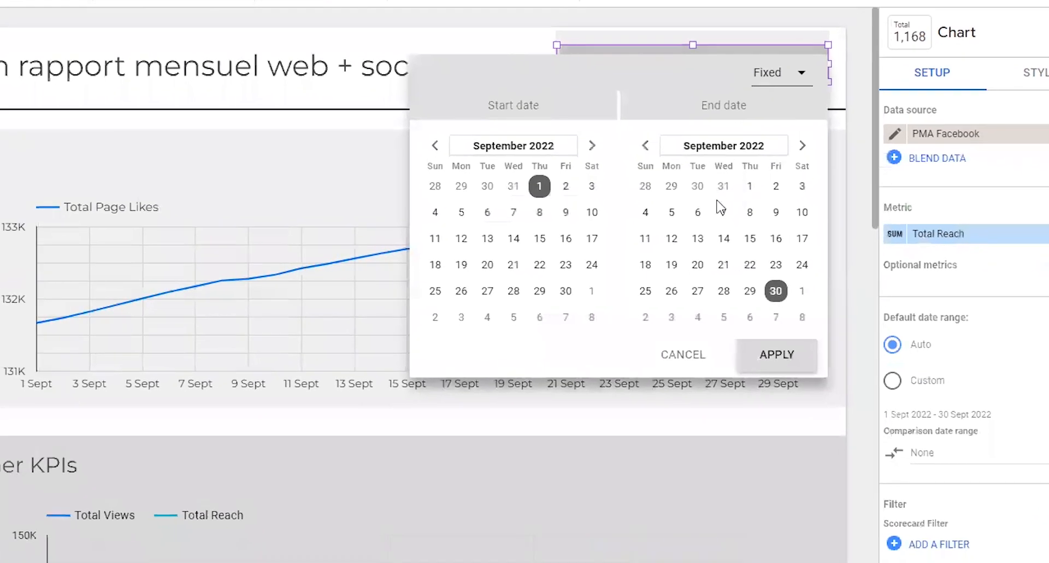
left_click(776, 355)
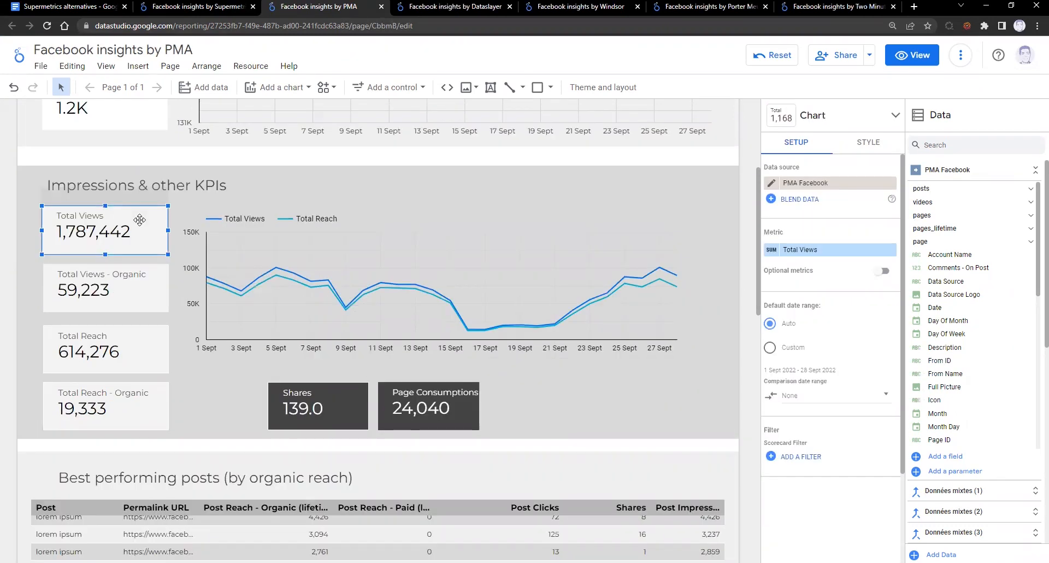
Inspect the metrics behind the Total Page Likes and Shares scorecards, then the posts table
scroll("up", 3)
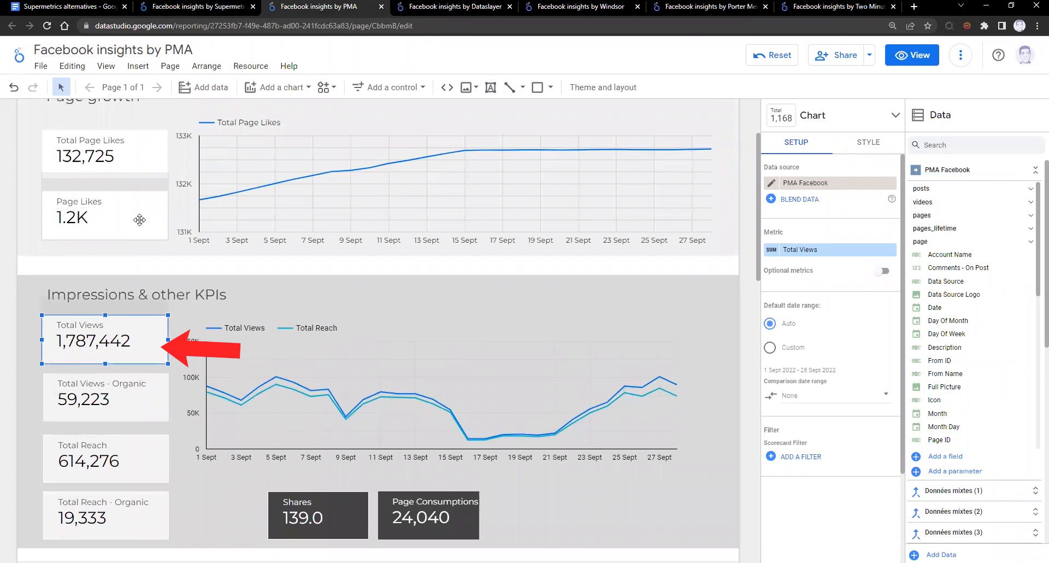
left_click(104, 154)
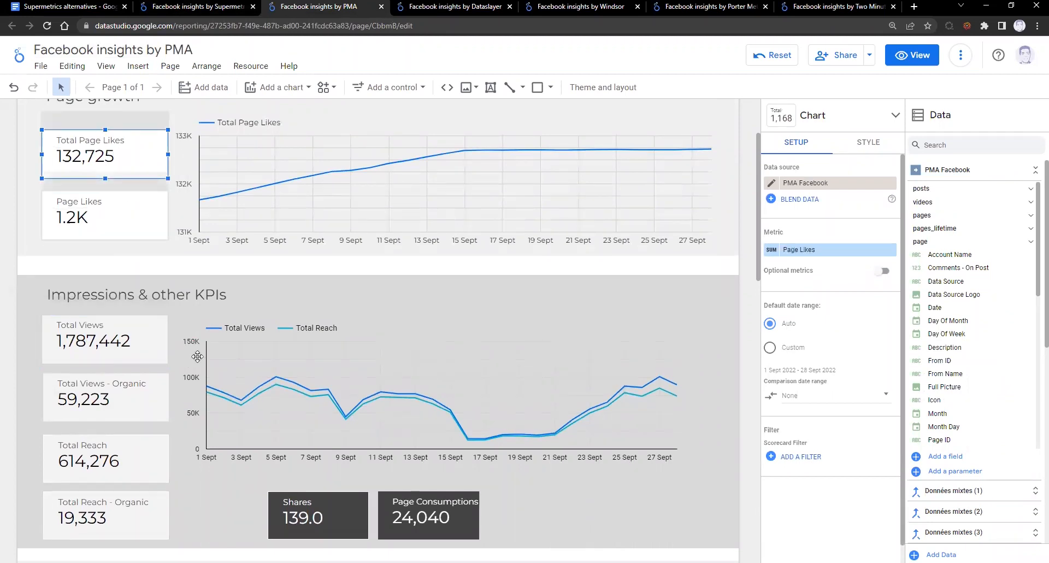
left_click(318, 407)
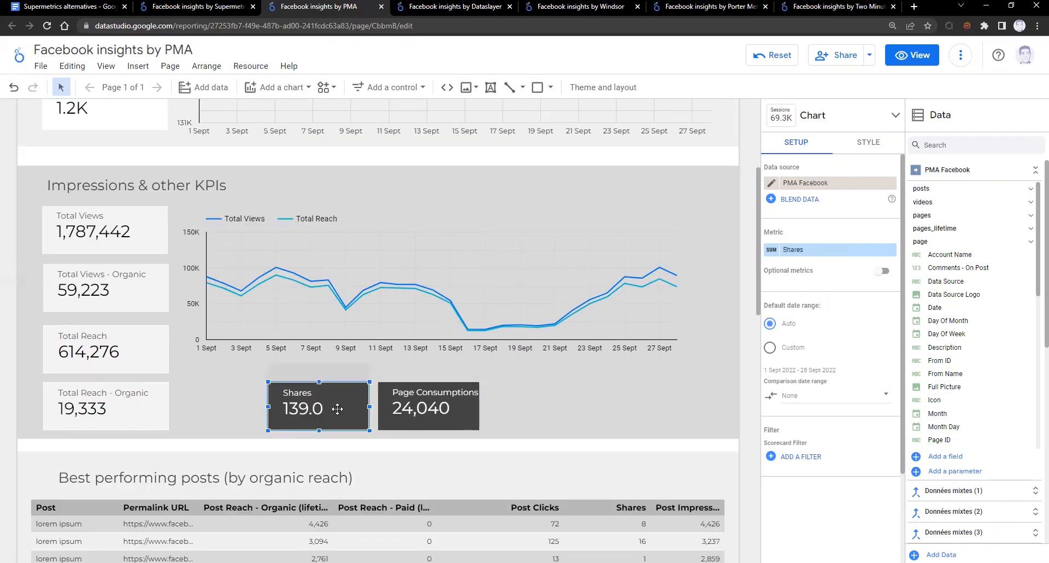
scroll("down", 3)
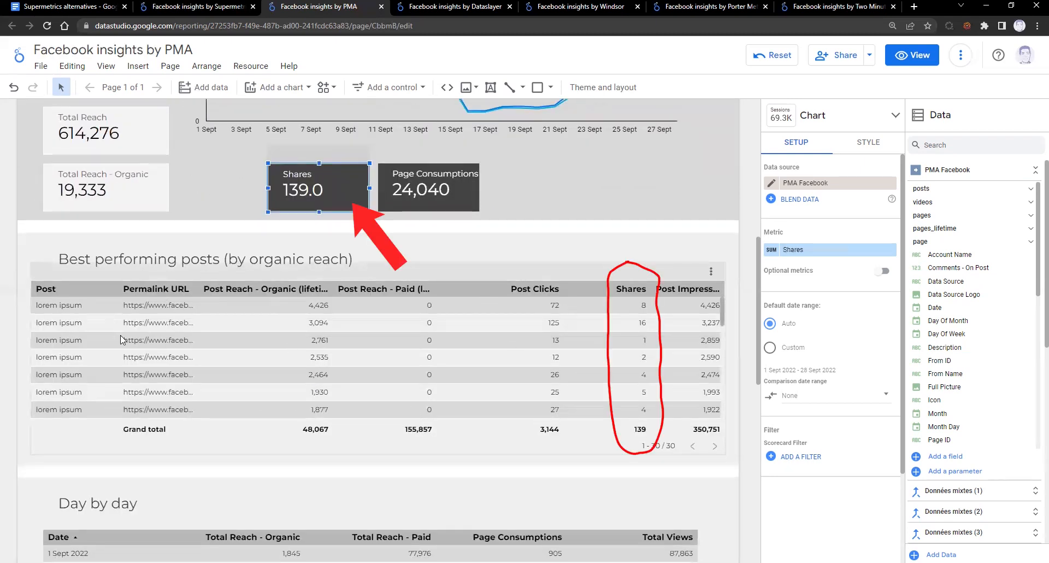
mouse_move(226, 335)
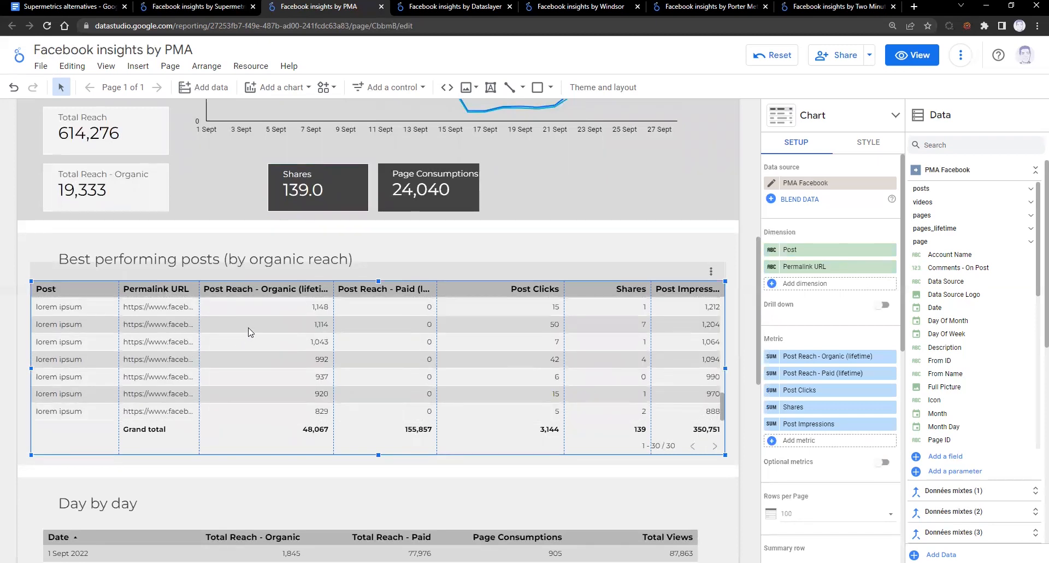
scroll("down", 3)
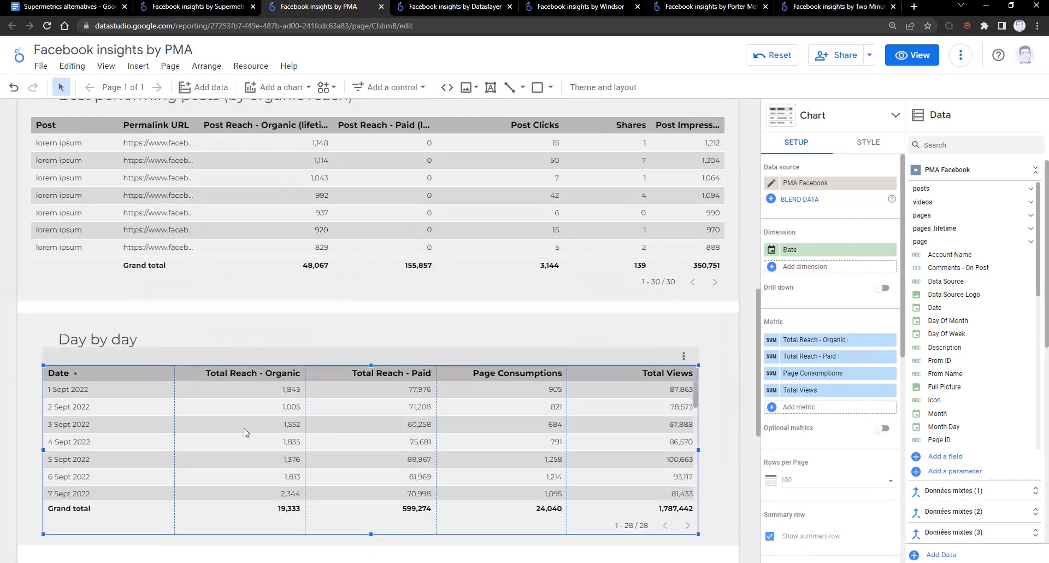
scroll("down", 3)
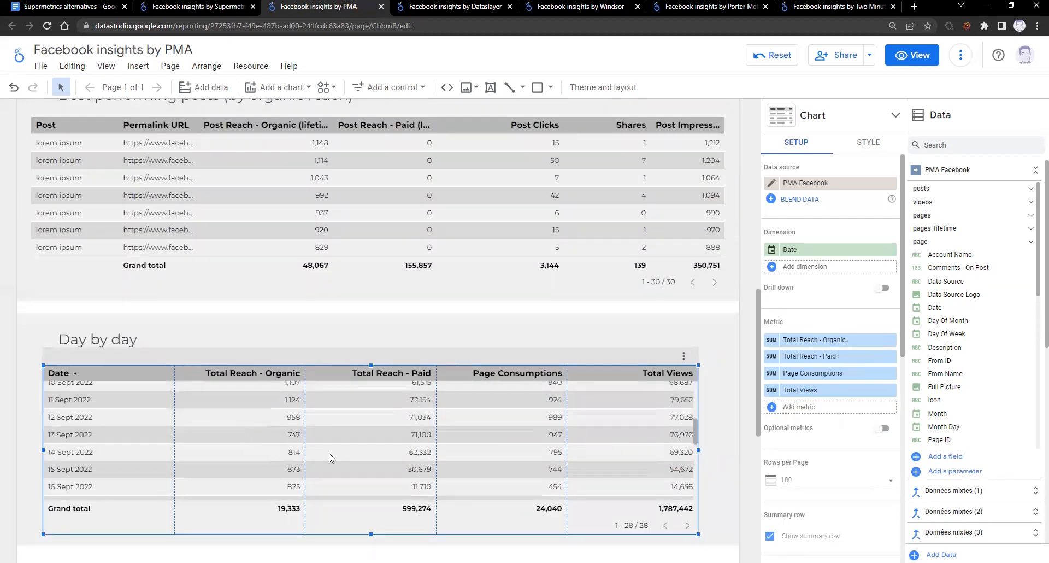
mouse_move(357, 447)
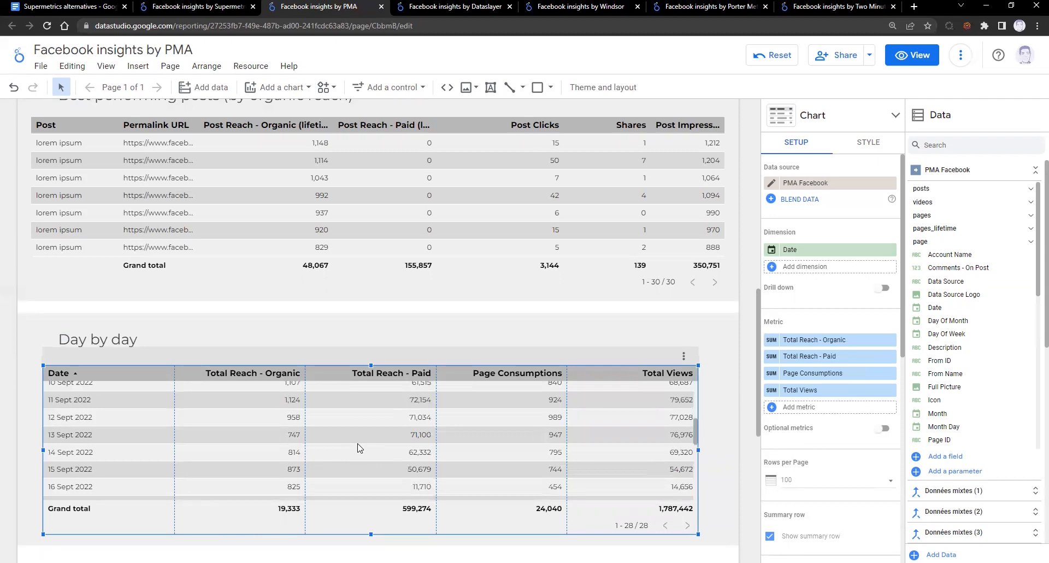
left_click(196, 6)
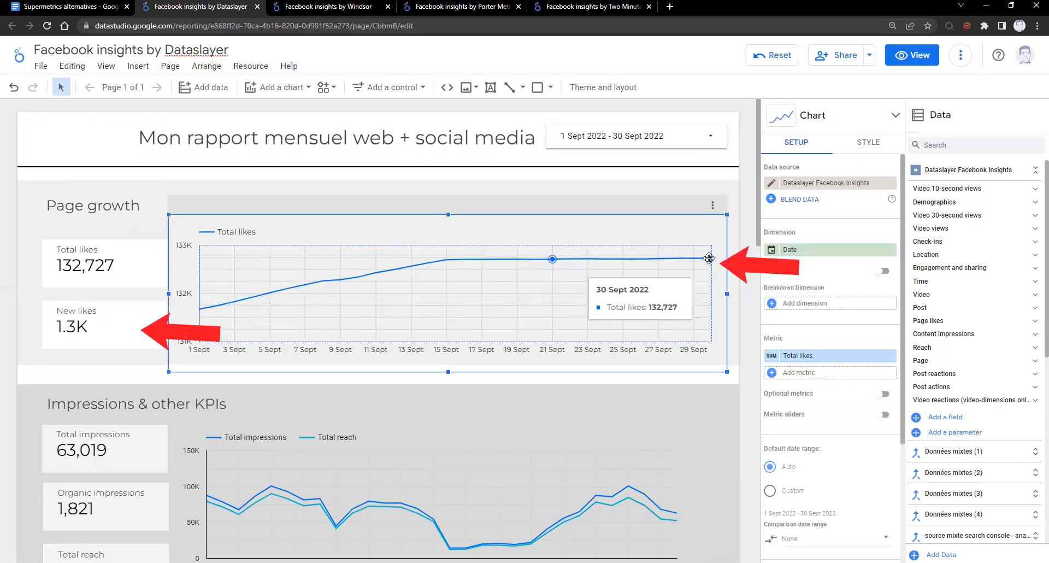
Scroll the Dataslayer report down to its best-performing posts table
scroll("down", 3)
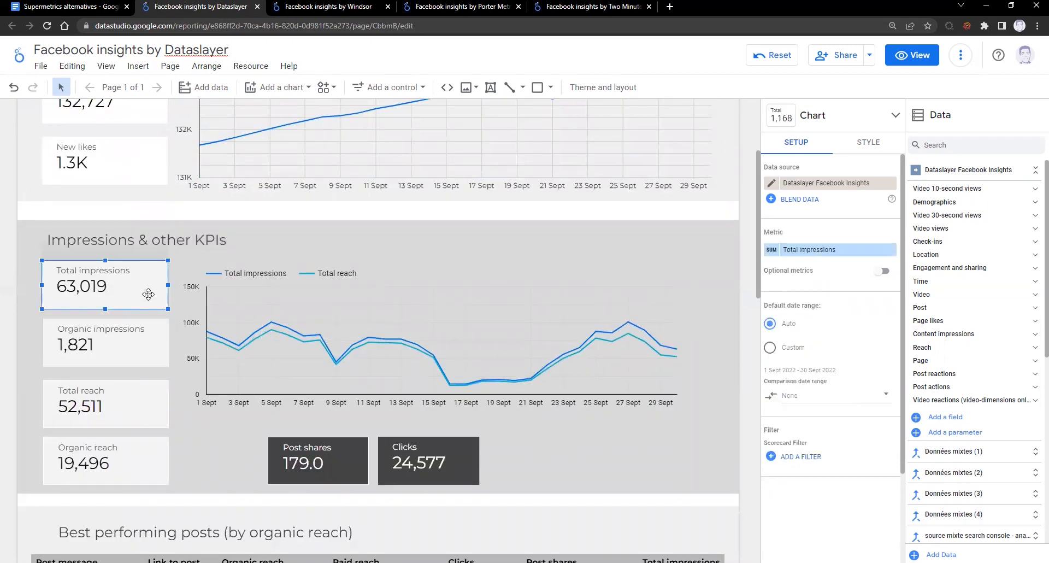
mouse_move(674, 348)
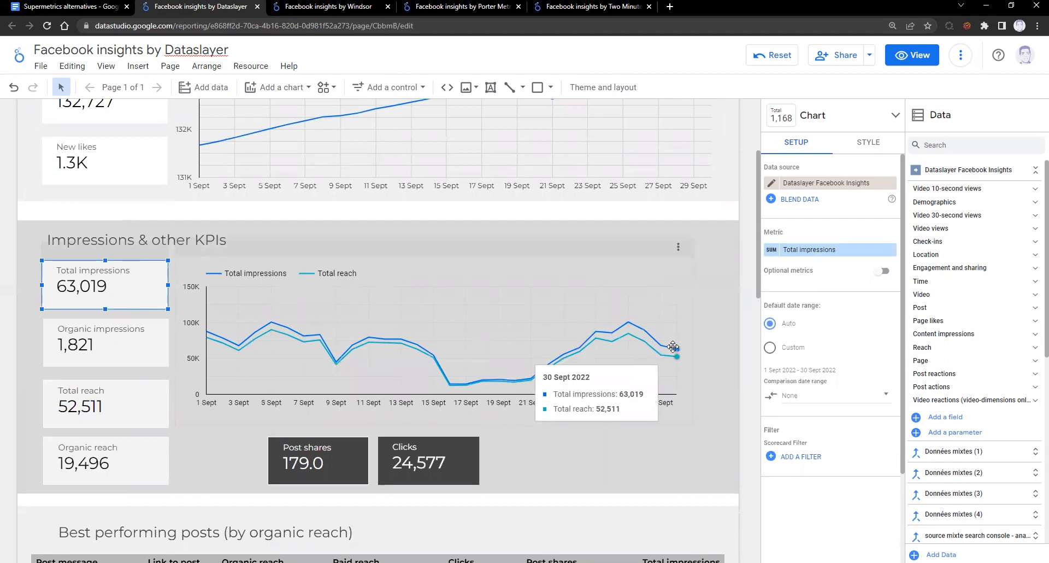
scroll("down", 3)
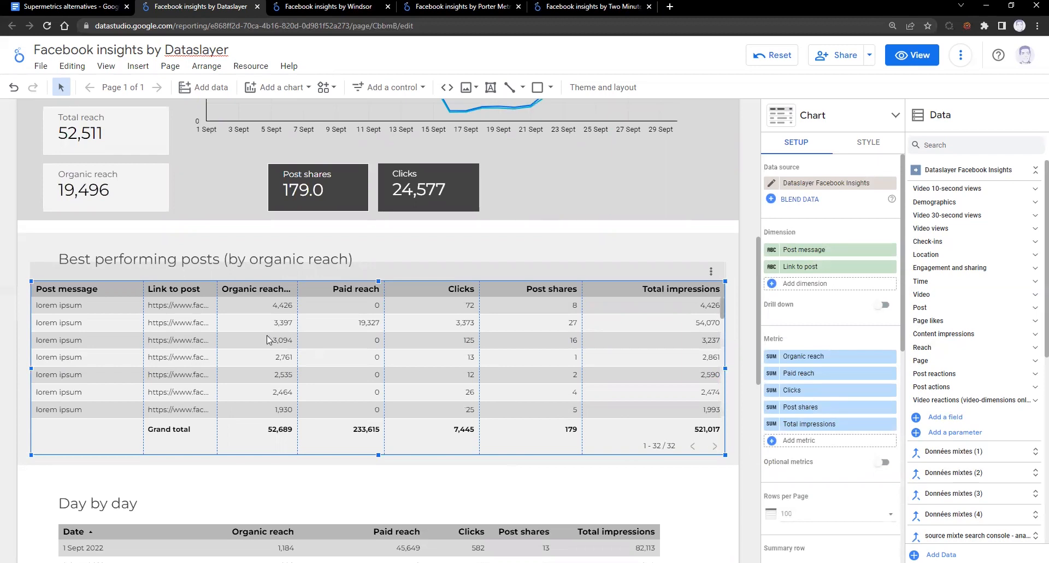
mouse_move(245, 434)
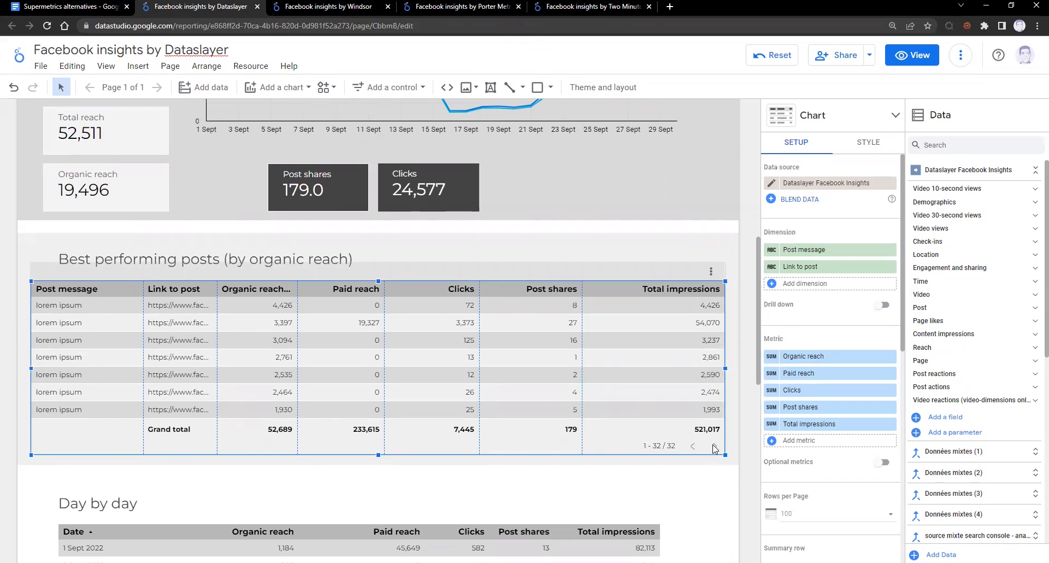
scroll("down", 3)
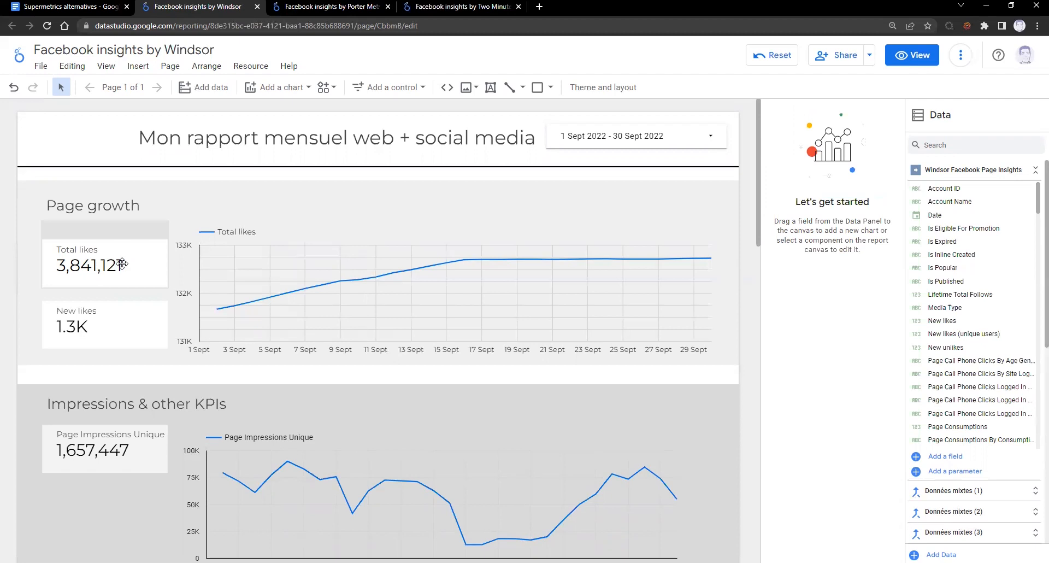
Inspect the Windsor Total likes chart, Total likes scorecard and Page Impressions Unique scorecard metrics
left_click(104, 261)
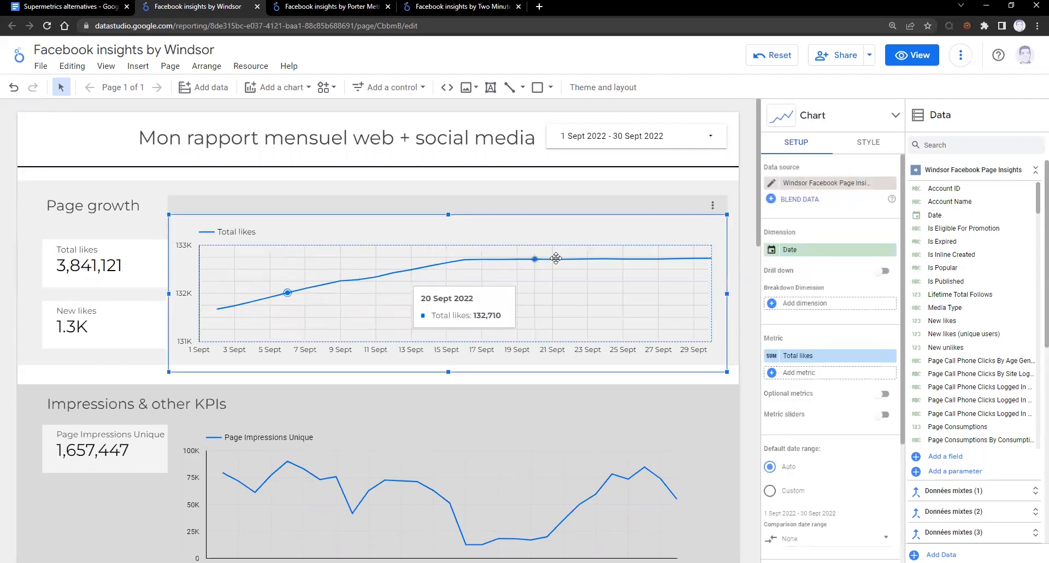
mouse_move(217, 309)
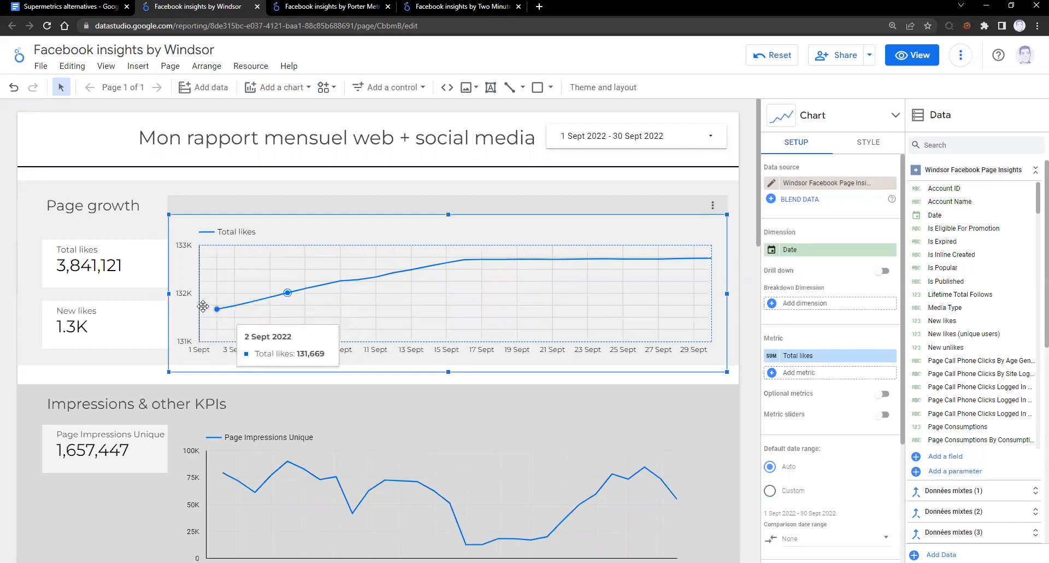
left_click(104, 264)
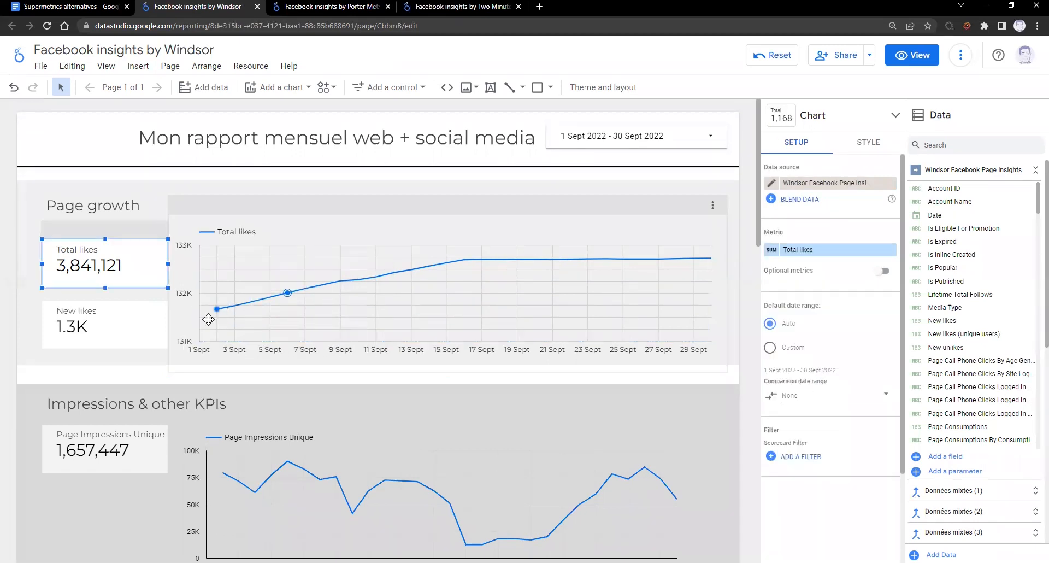
scroll("down", 3)
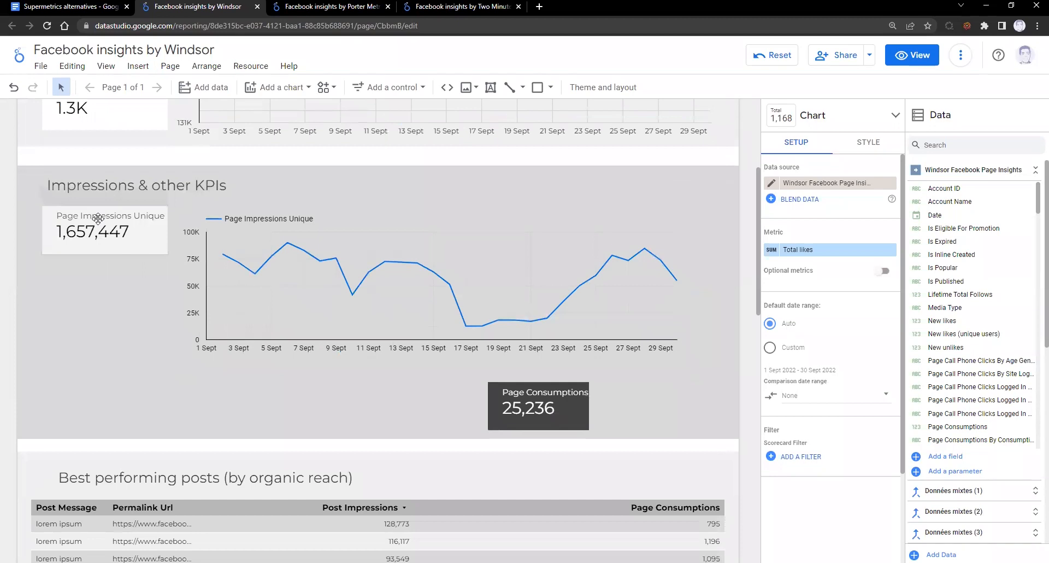
left_click(104, 231)
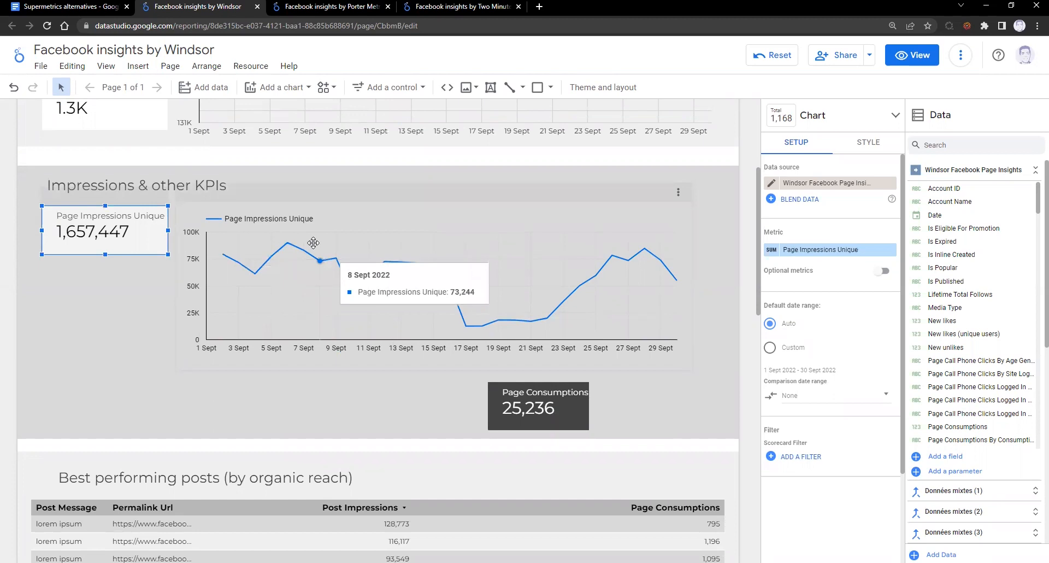
scroll("down", 3)
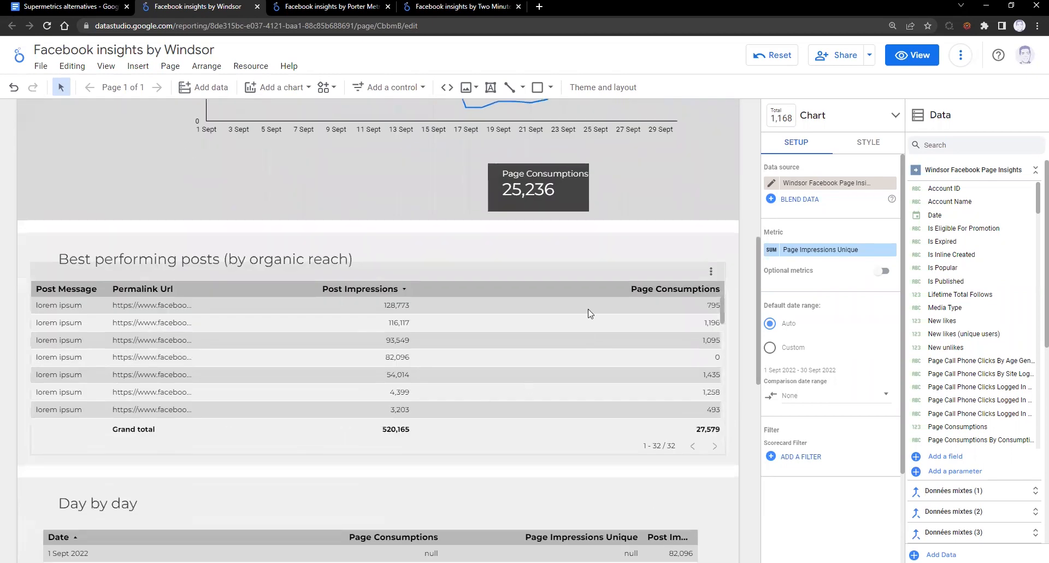
scroll("down", 3)
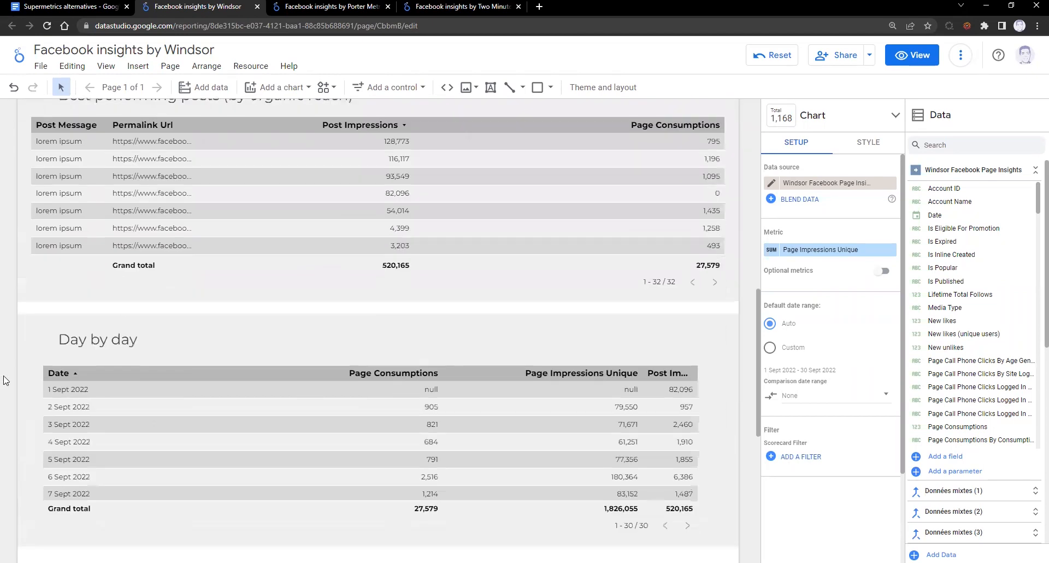
mouse_move(300, 250)
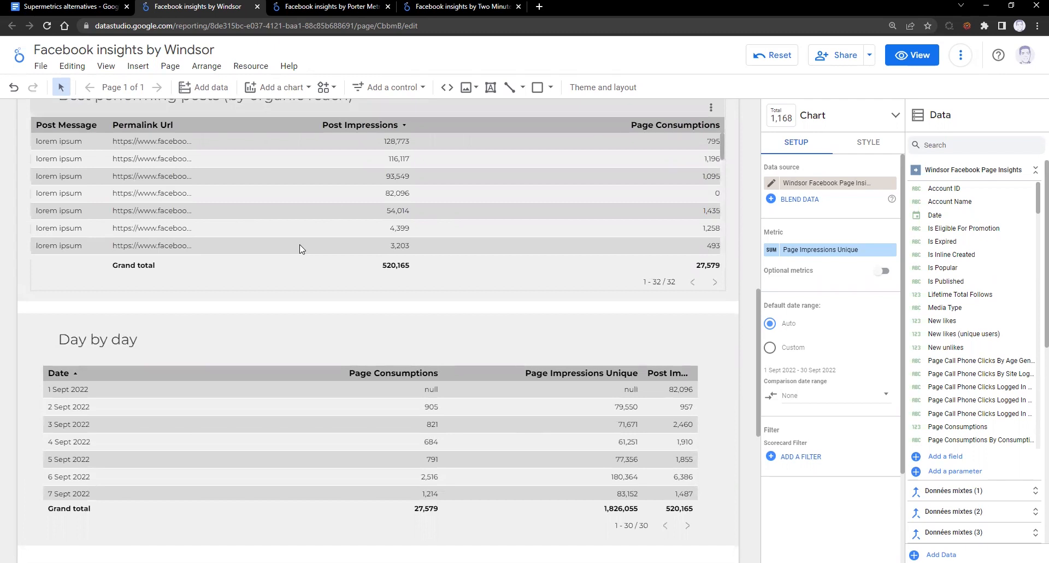
left_click(197, 6)
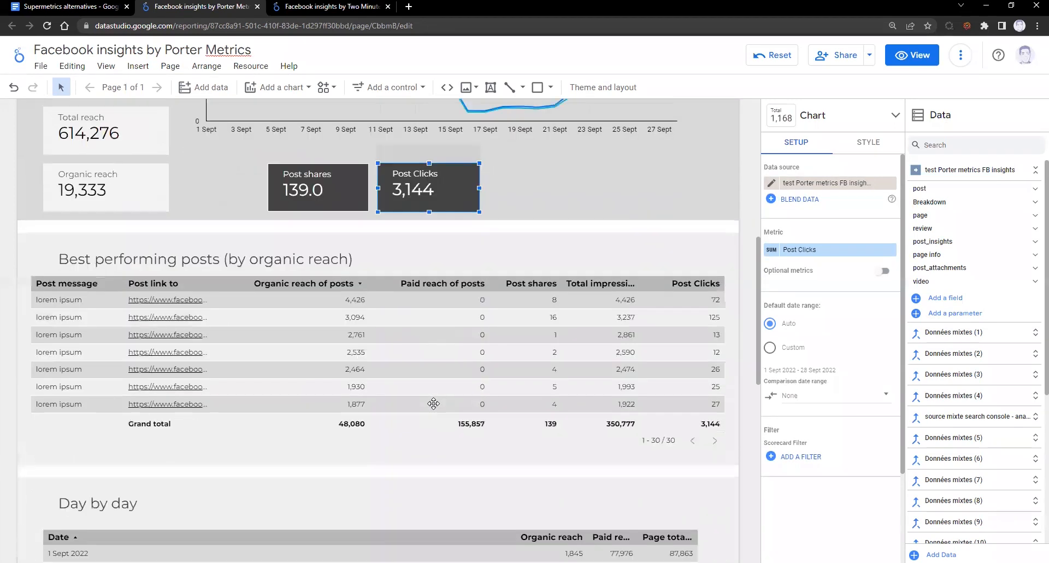
mouse_move(94, 475)
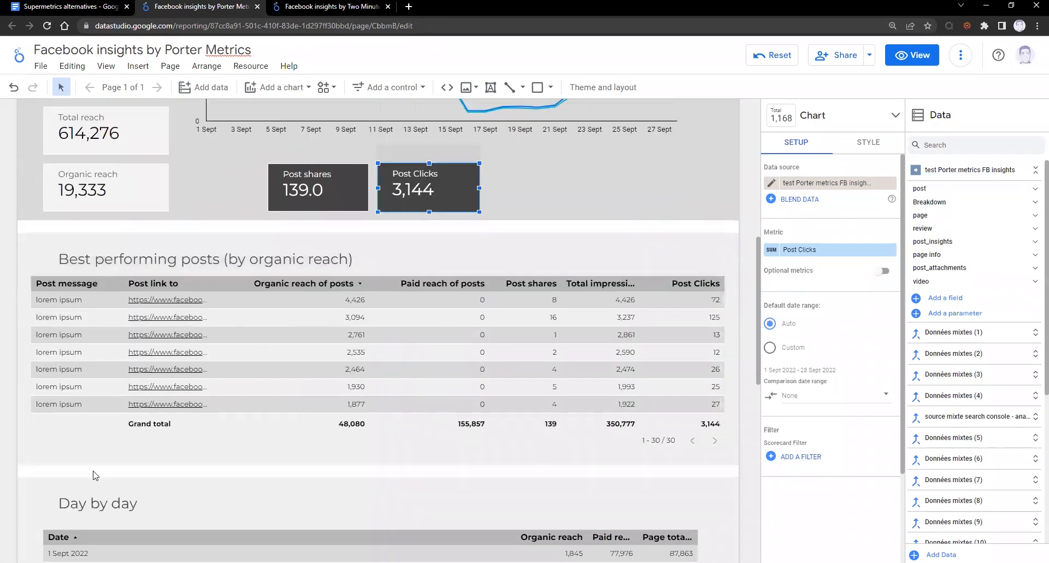
Scroll the Porter Metrics posts and Day by day tables, then leave for the next report
scroll("down", 3)
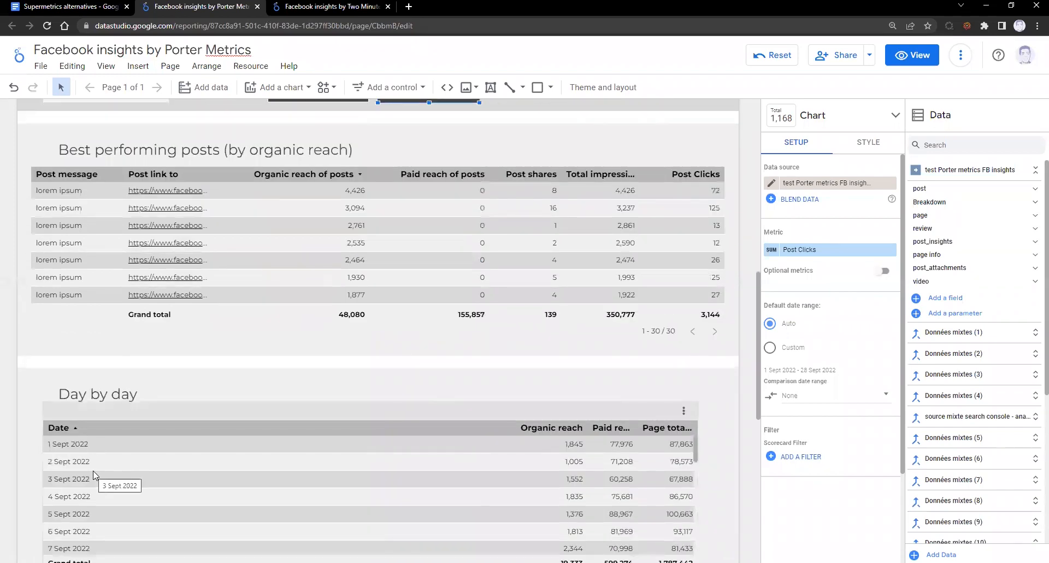
left_click(197, 6)
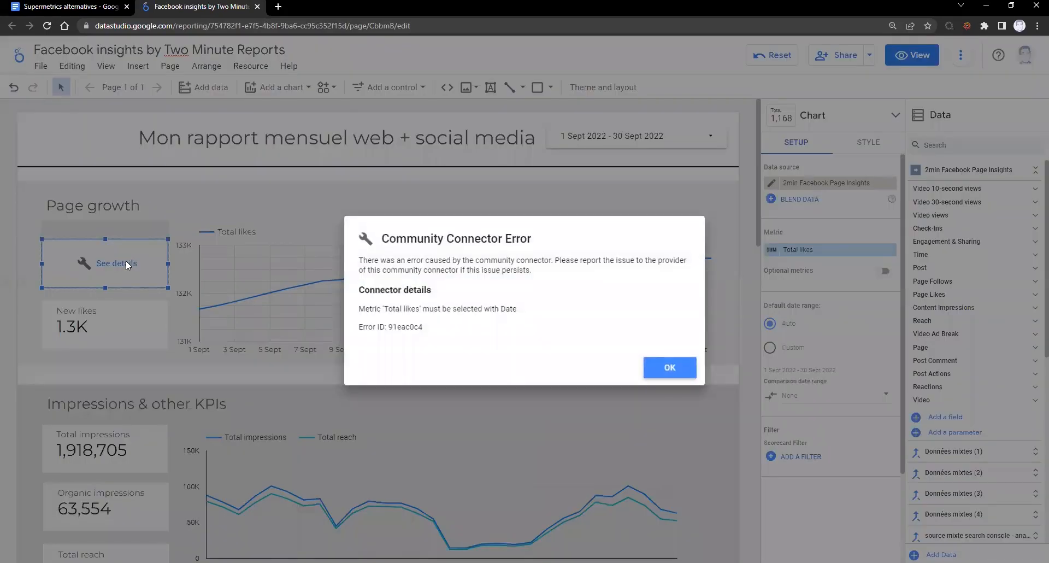
mouse_move(669, 369)
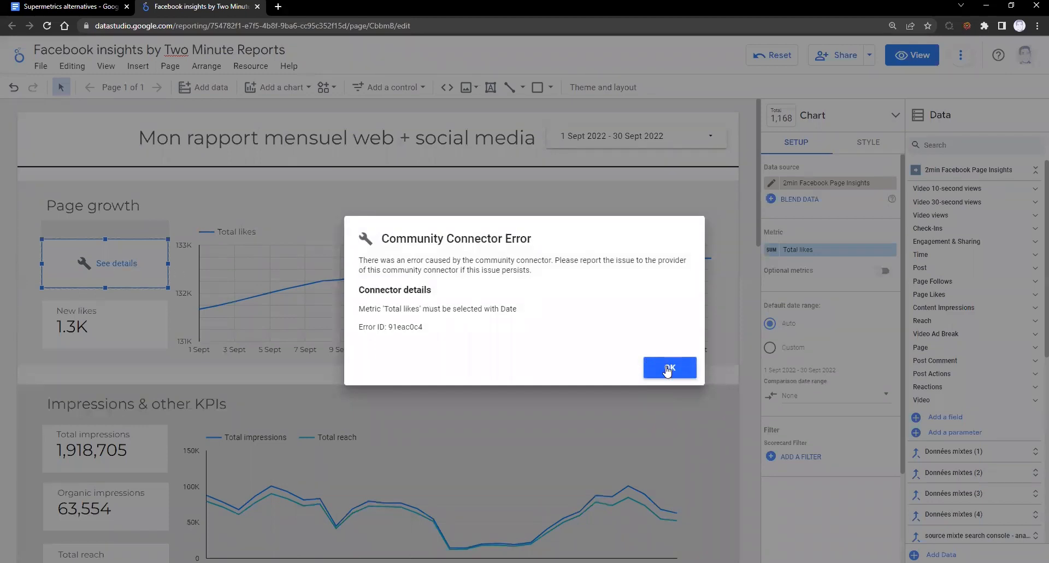
Dismiss the community connector error and check which metric feeds Total reach
left_click(669, 368)
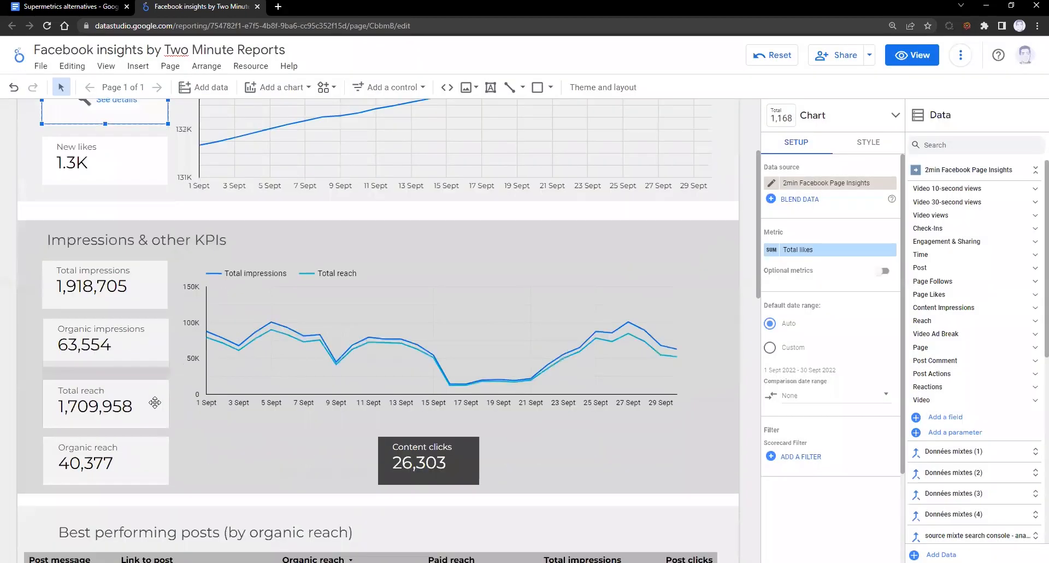
left_click(104, 405)
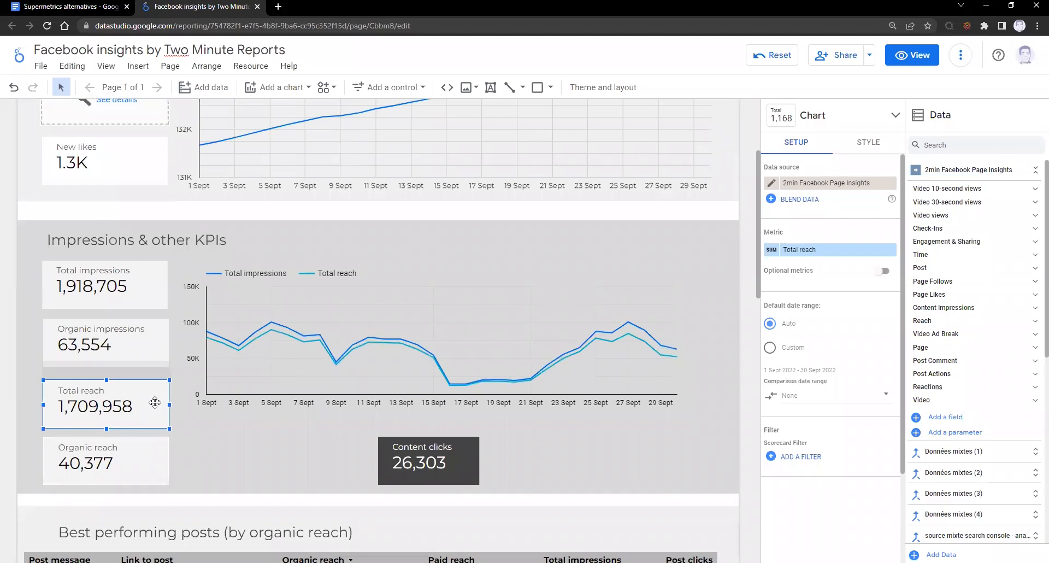
scroll("down", 3)
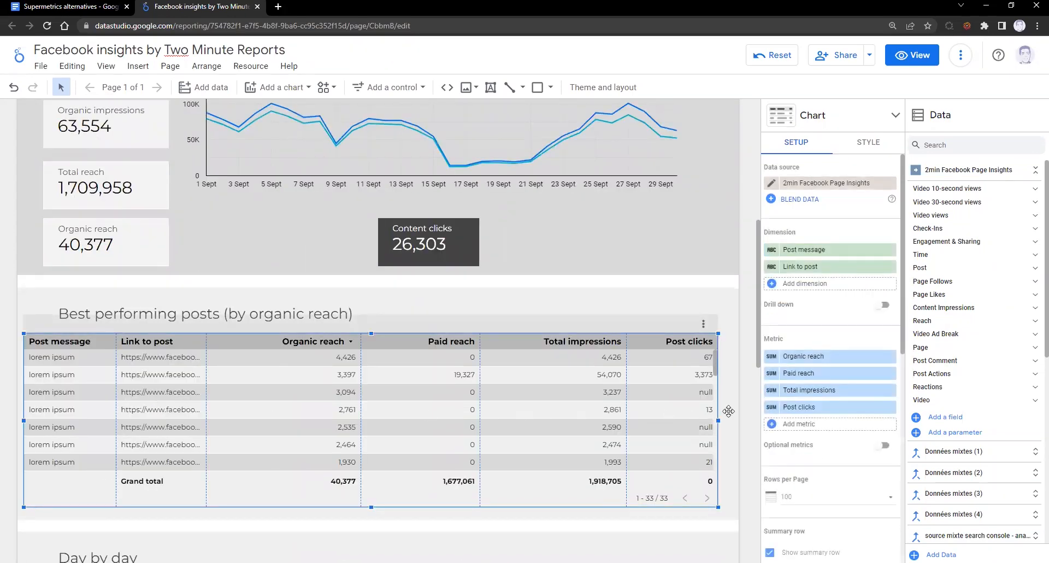
Review the Post clicks metric's formula in the posts table, then close it
left_click(799, 406)
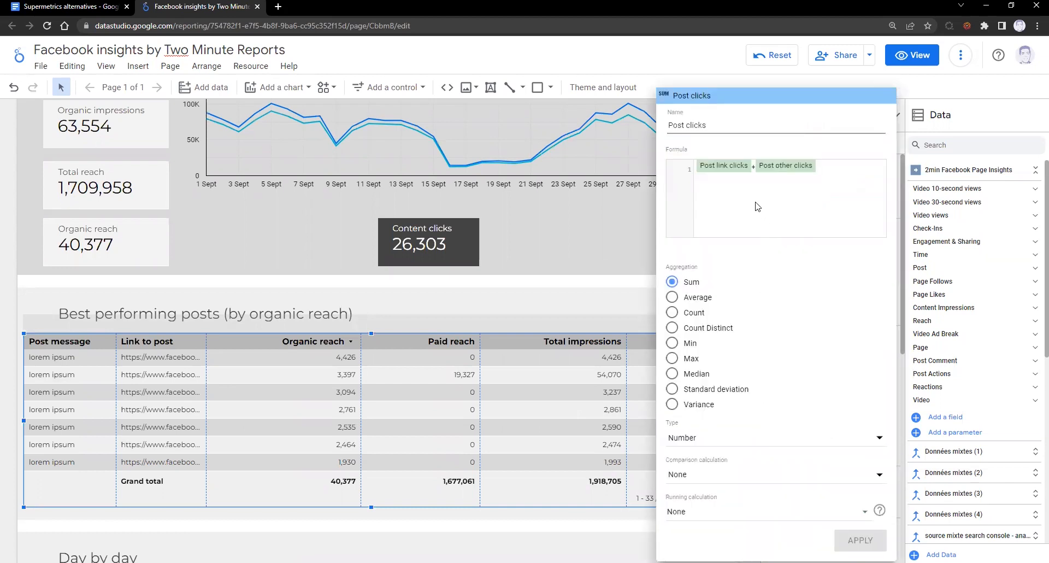
mouse_move(739, 152)
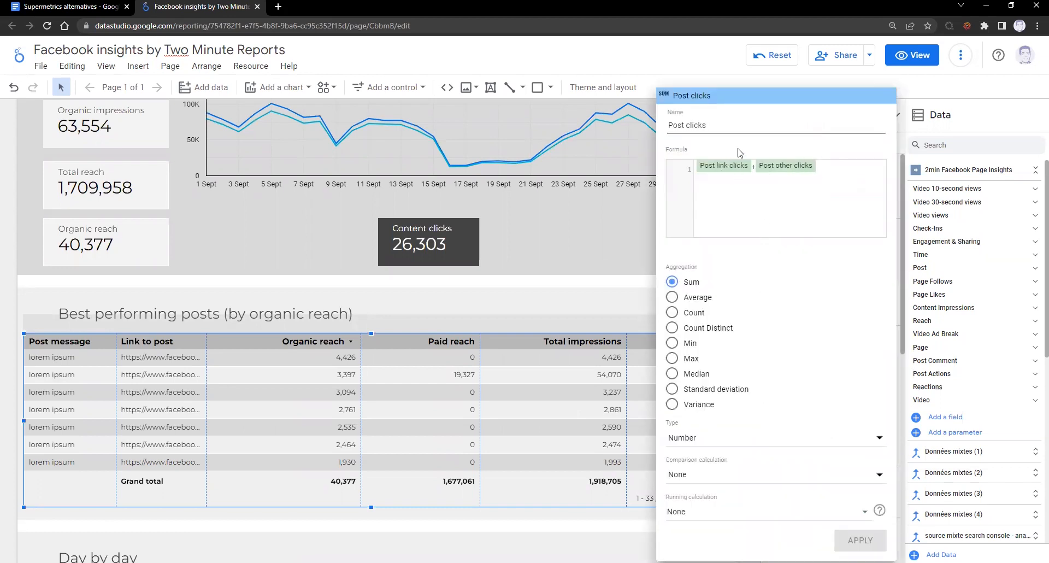
left_click(860, 540)
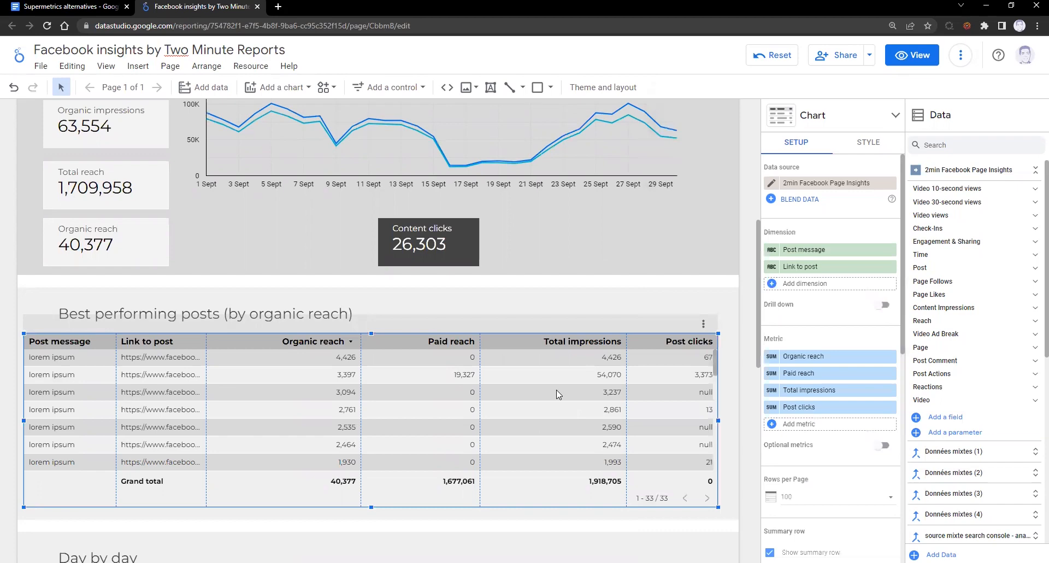
scroll("down", 3)
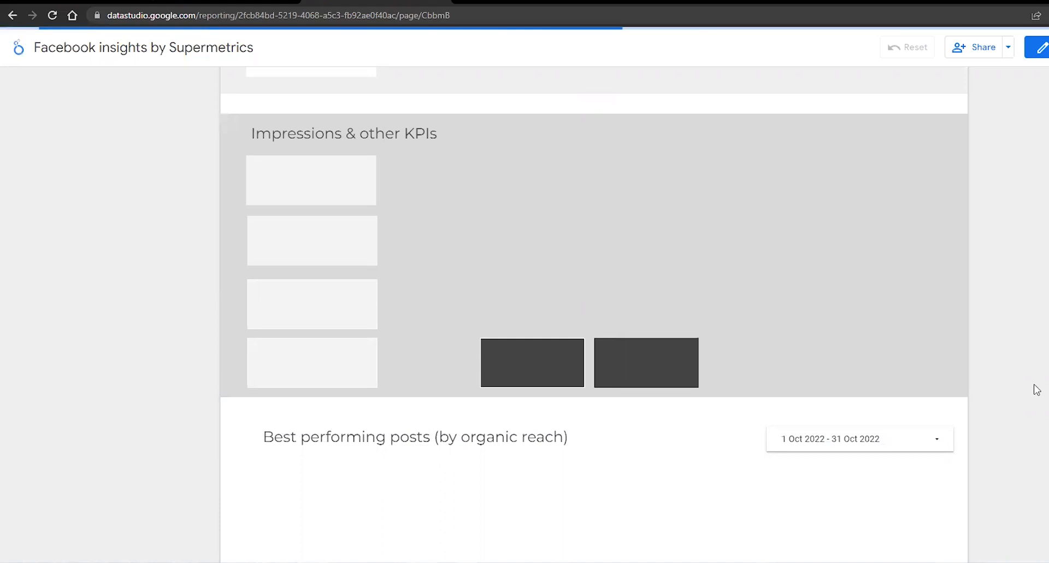
mouse_move(366, 400)
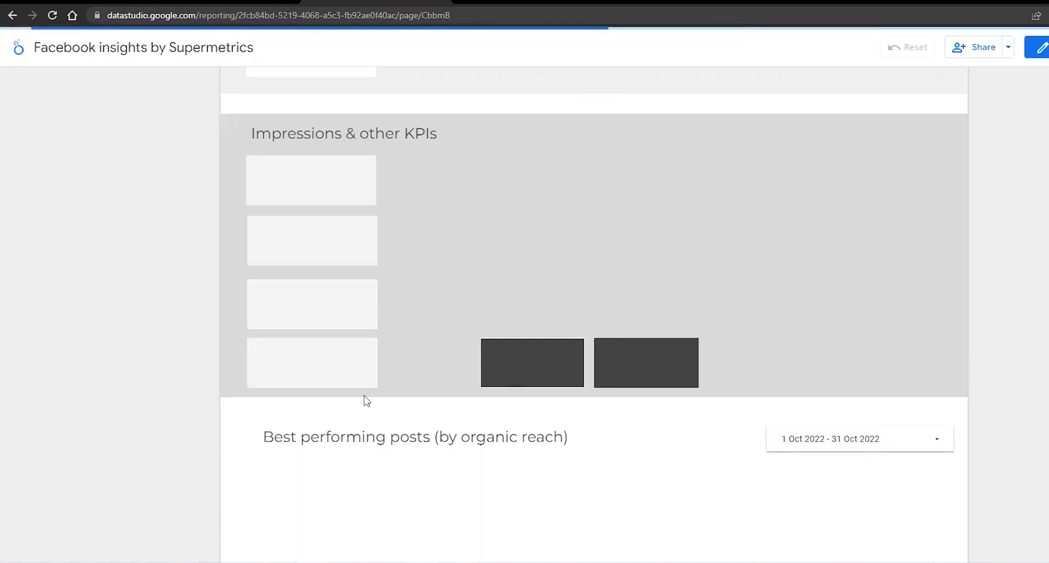
mouse_move(309, 235)
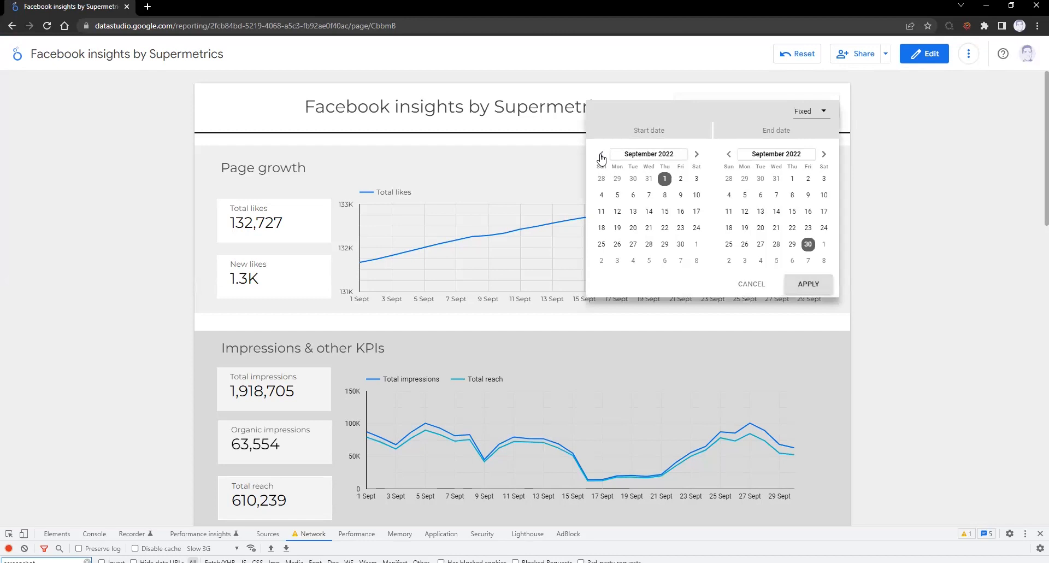
Set the Supermetrics report's date range to 1–31 August 2022
left_click(601, 154)
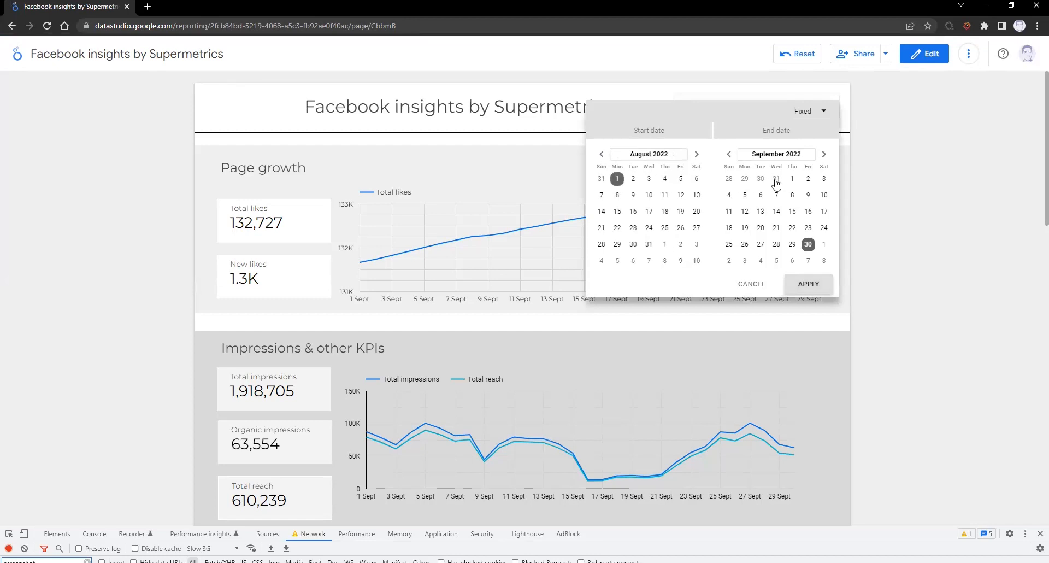
left_click(807, 284)
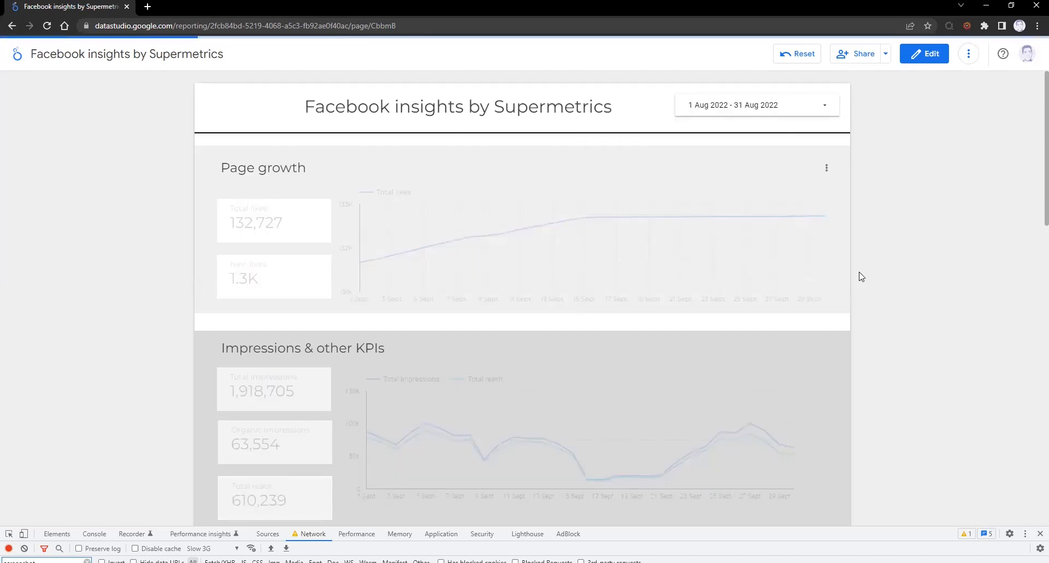